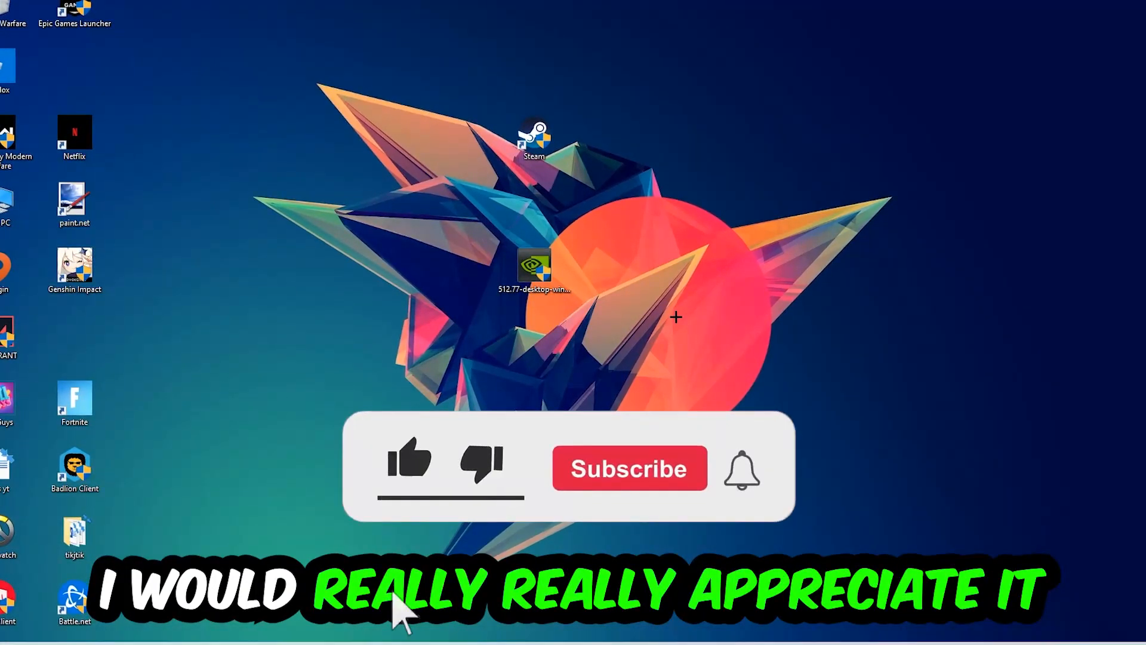
# Launch Task Manager from the taskbar and select the Google Chrome process
pyautogui.click(409, 464)
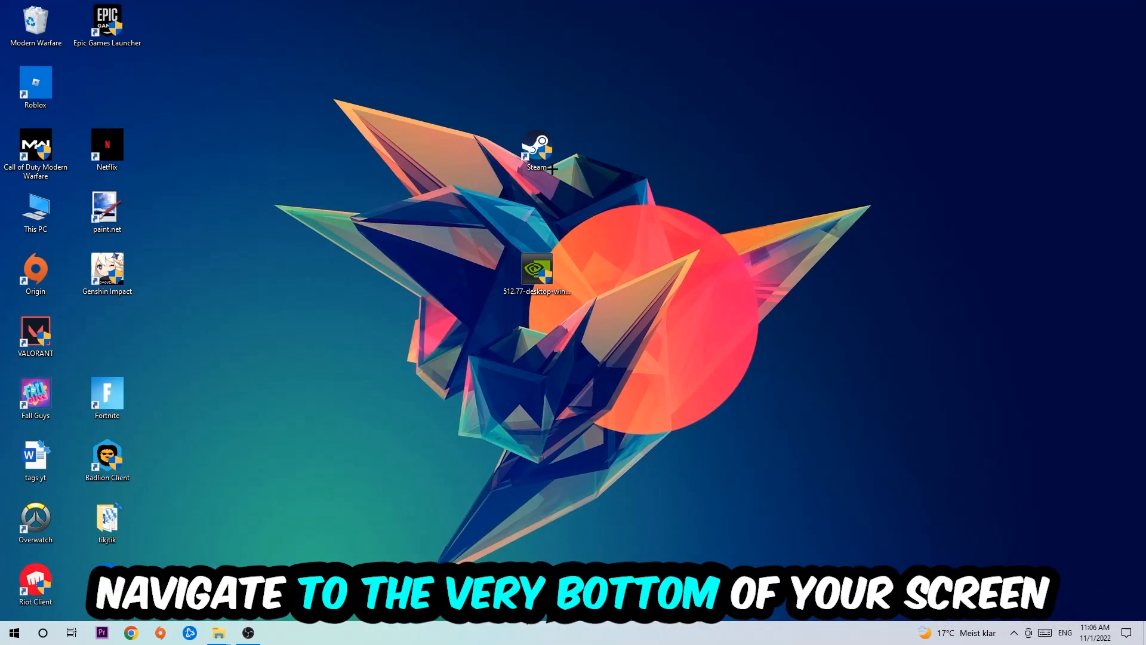
pyautogui.rightClick(417, 632)
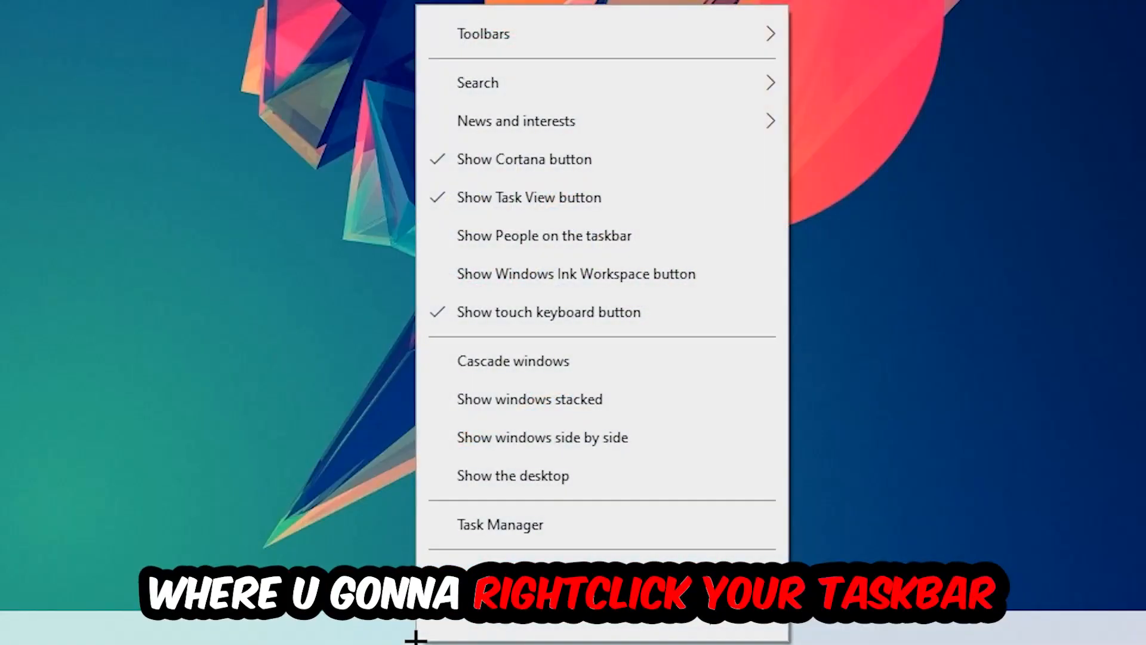
pyautogui.click(501, 524)
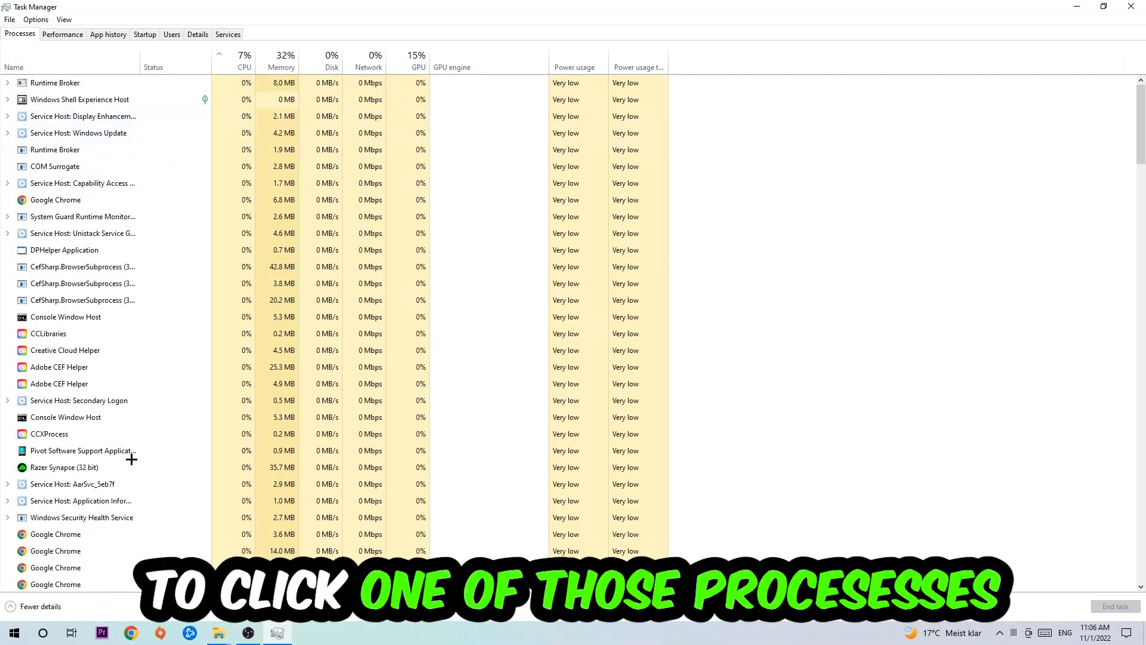
pyautogui.click(55, 199)
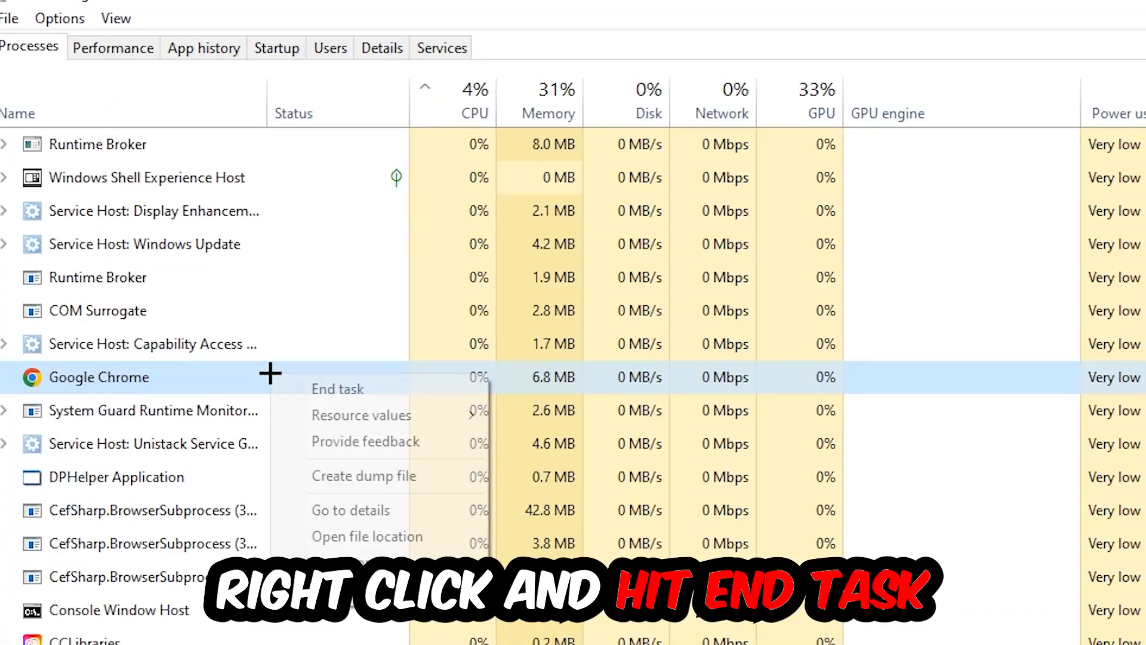
pyautogui.moveTo(358, 388)
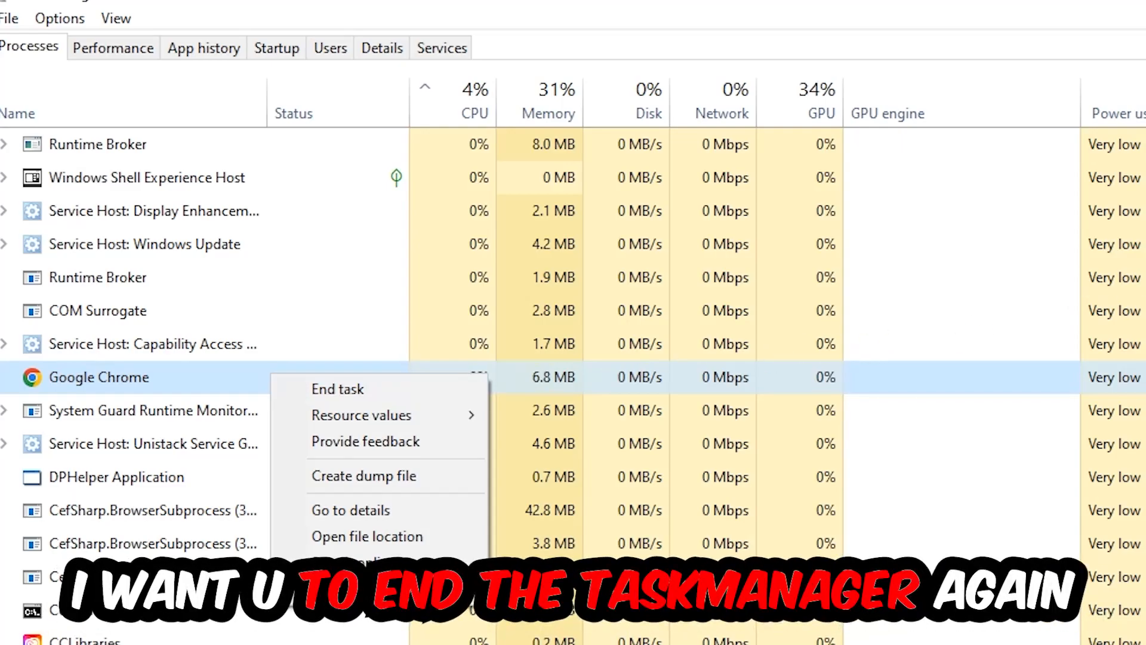
# Close Task Manager and drag the Steam shortcut back near the top of the desktop
pyautogui.click(338, 388)
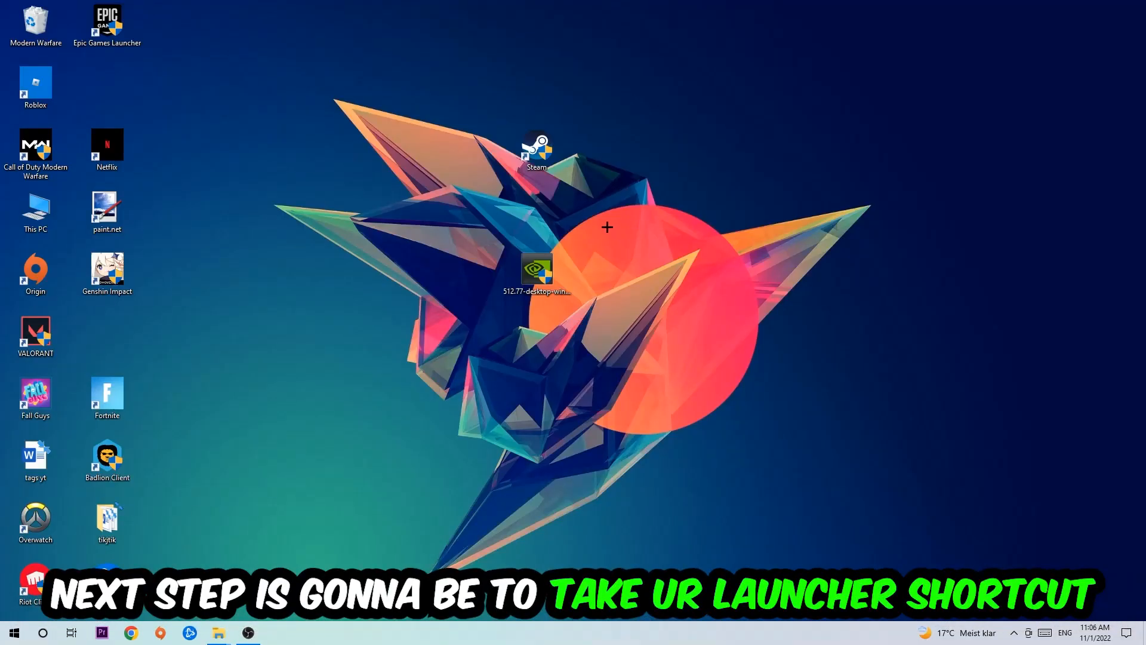
pyautogui.moveTo(537, 150); pyautogui.dragTo(680, 209)
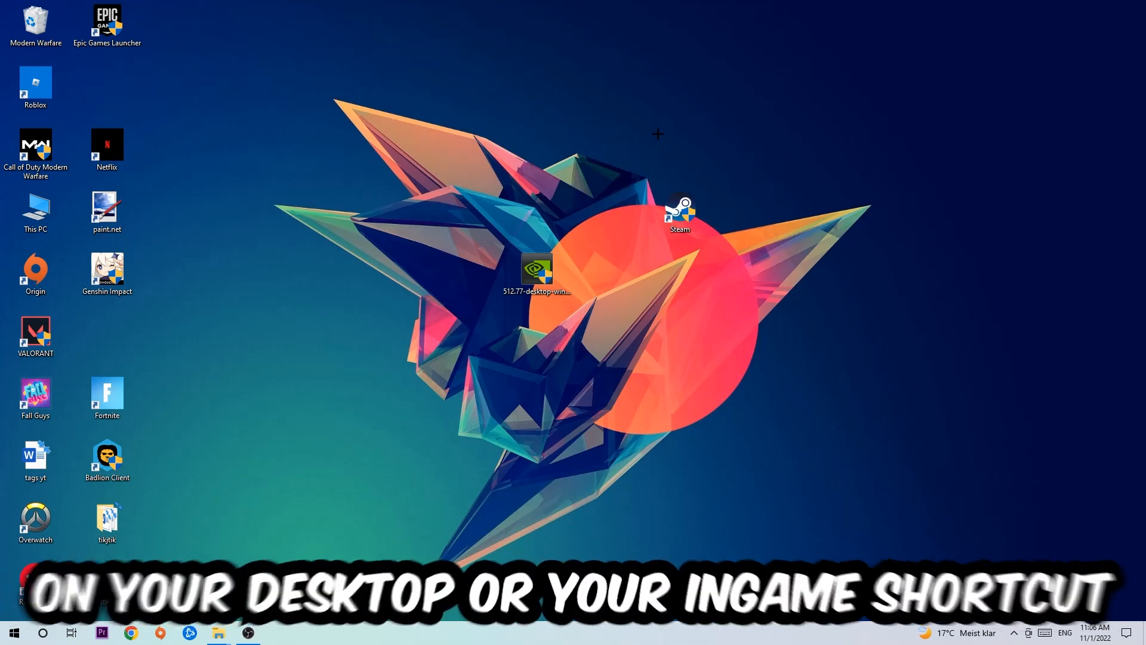
pyautogui.moveTo(680, 212); pyautogui.dragTo(541, 168)
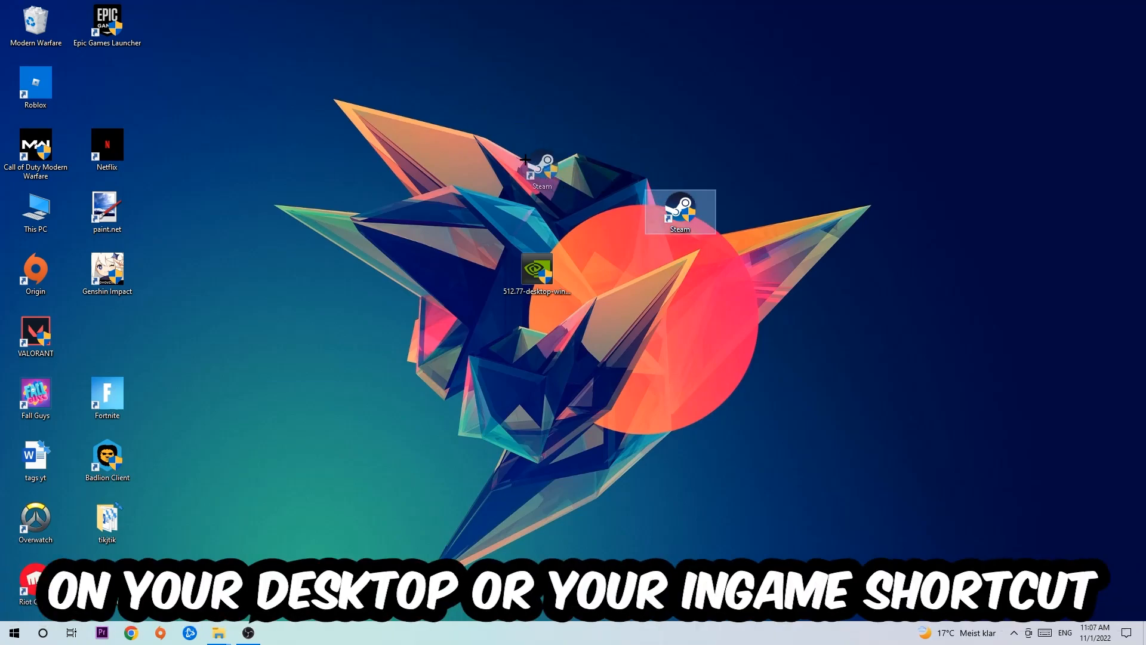
pyautogui.rightClick(678, 212)
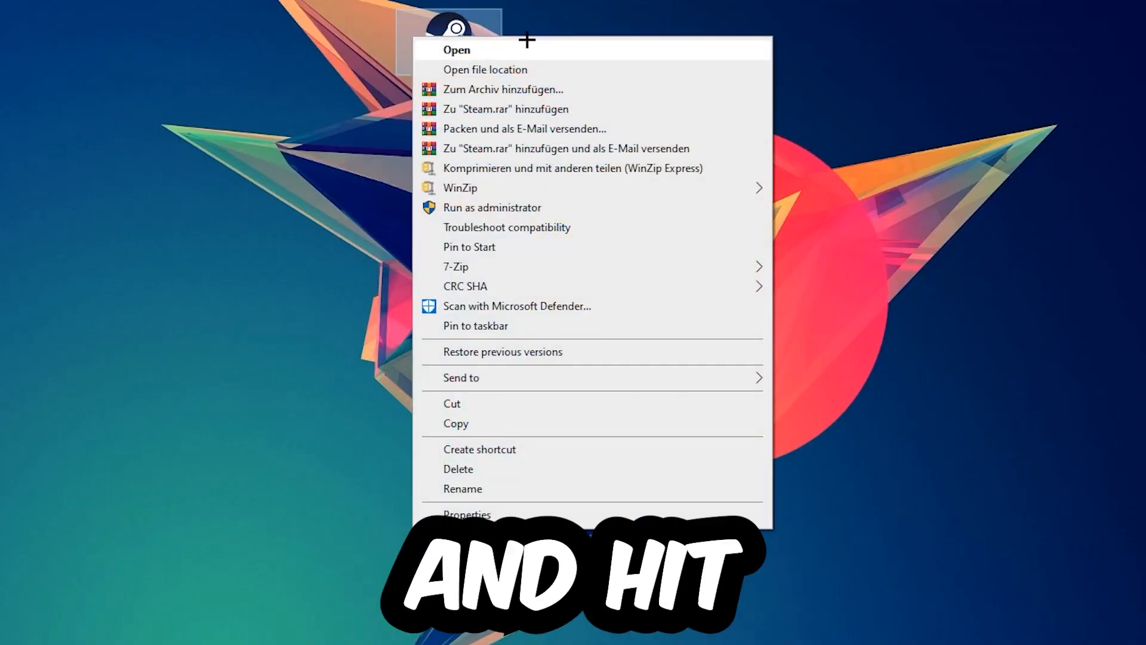
pyautogui.click(492, 208)
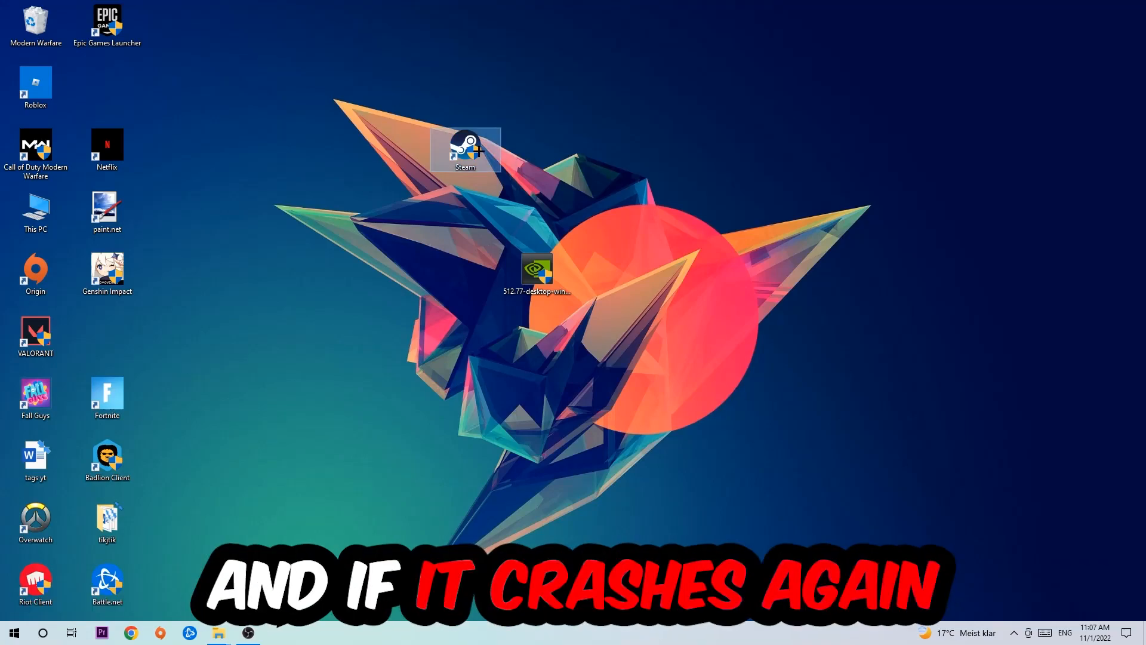
# Set the Steam shortcut to Windows 8 compatibility mode with Run as administrator
pyautogui.rightClick(466, 148)
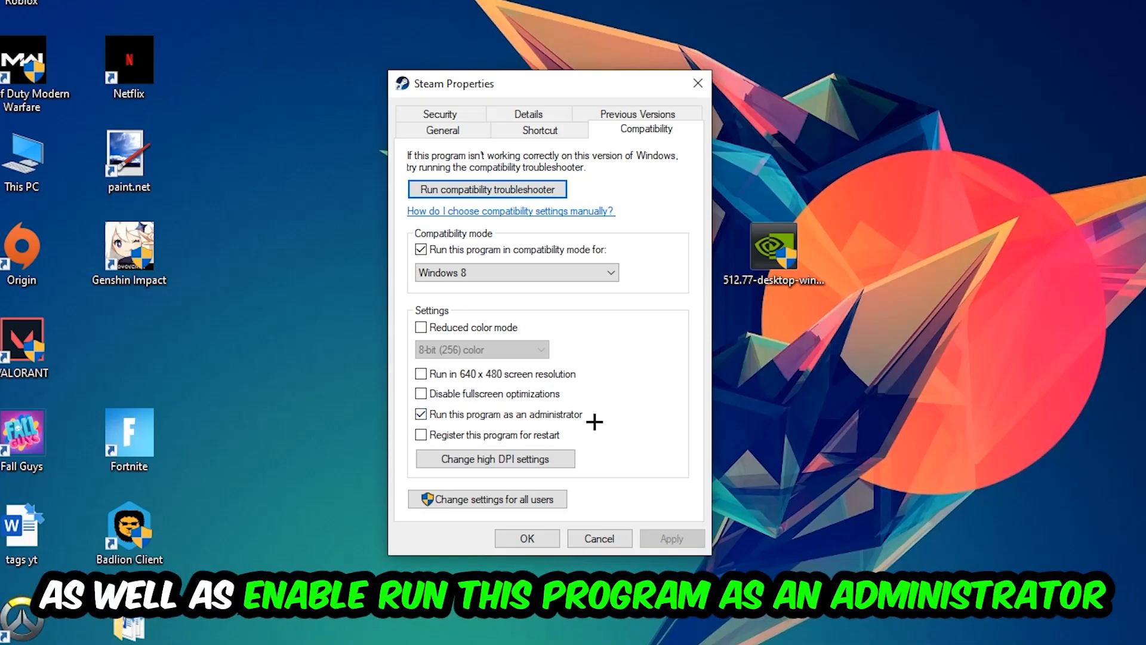
pyautogui.click(525, 538)
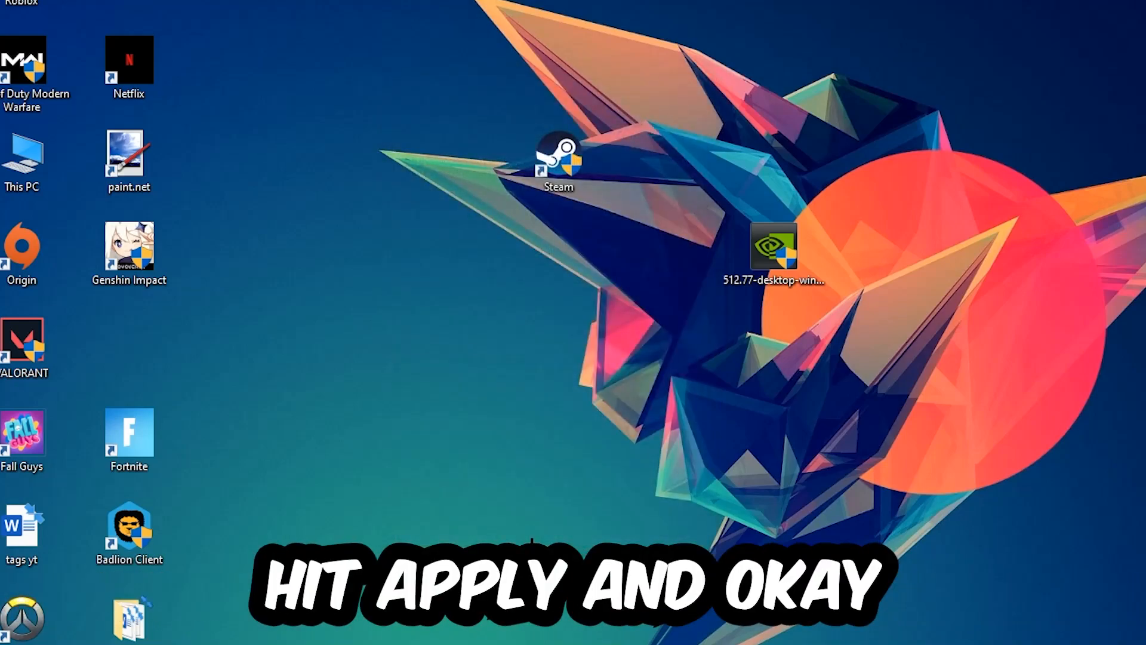